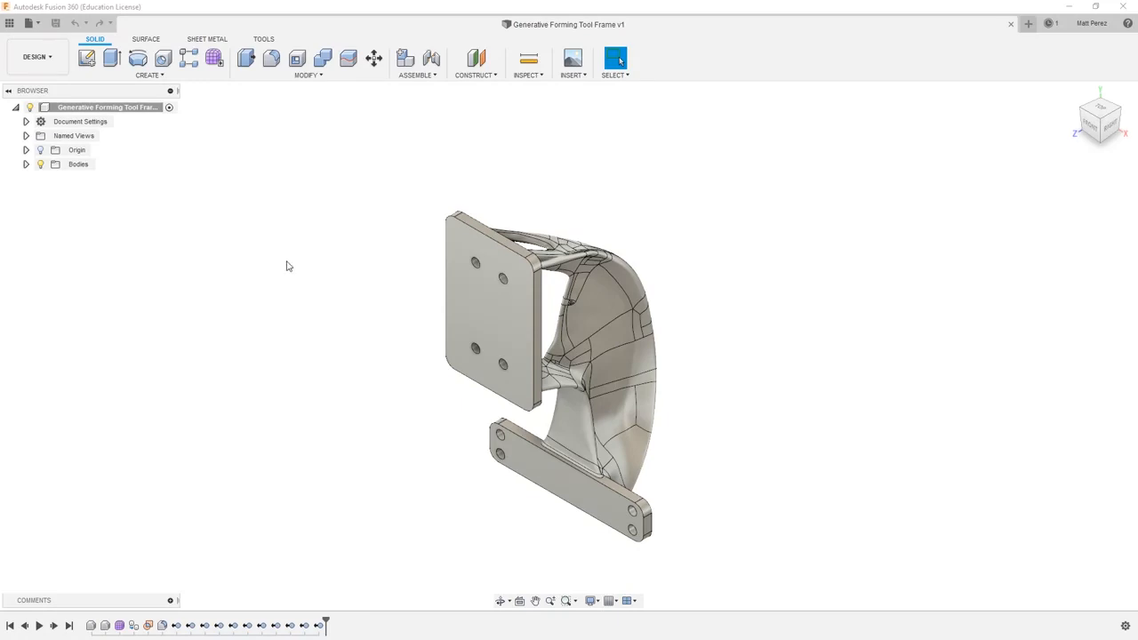
Step: Enter the Manufacture workspace and change the active units to inches
click(36, 55)
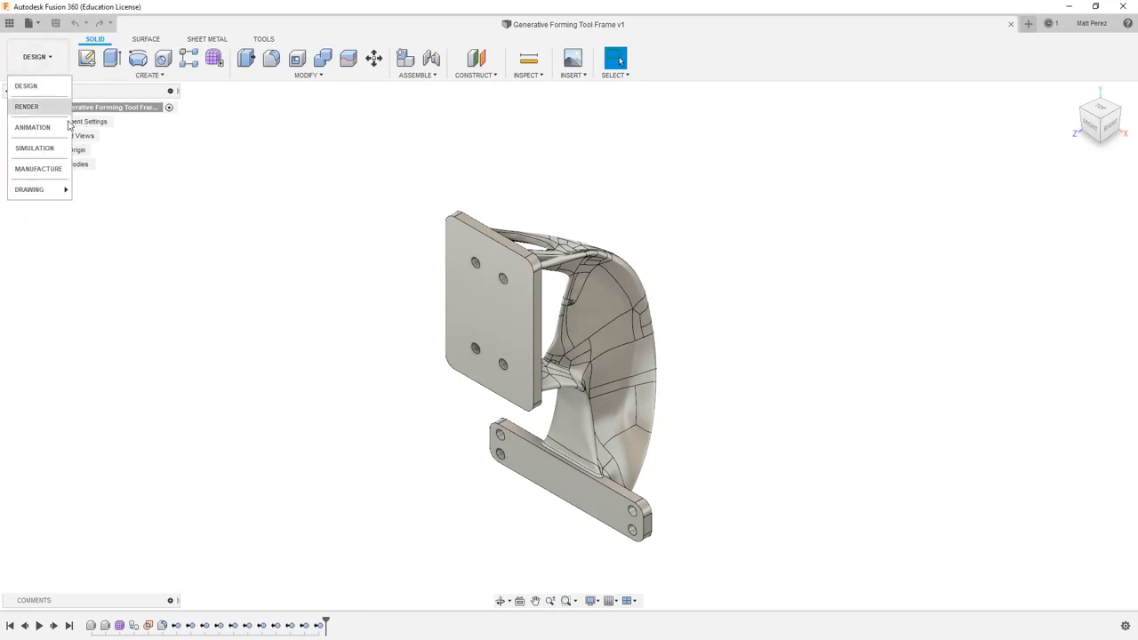
click(39, 169)
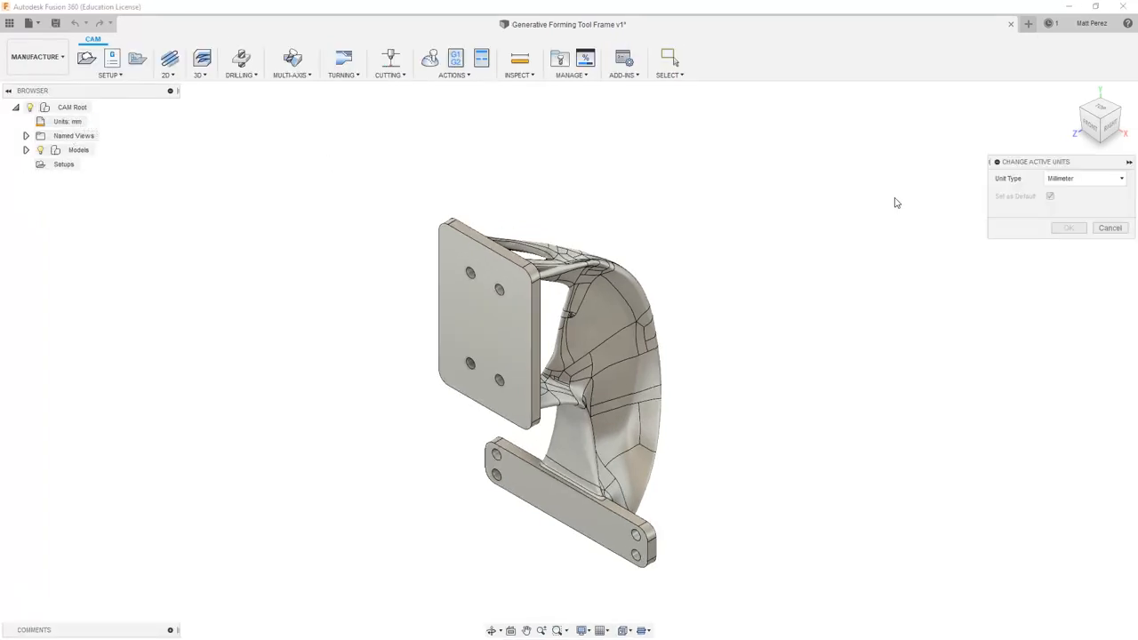
click(1081, 178)
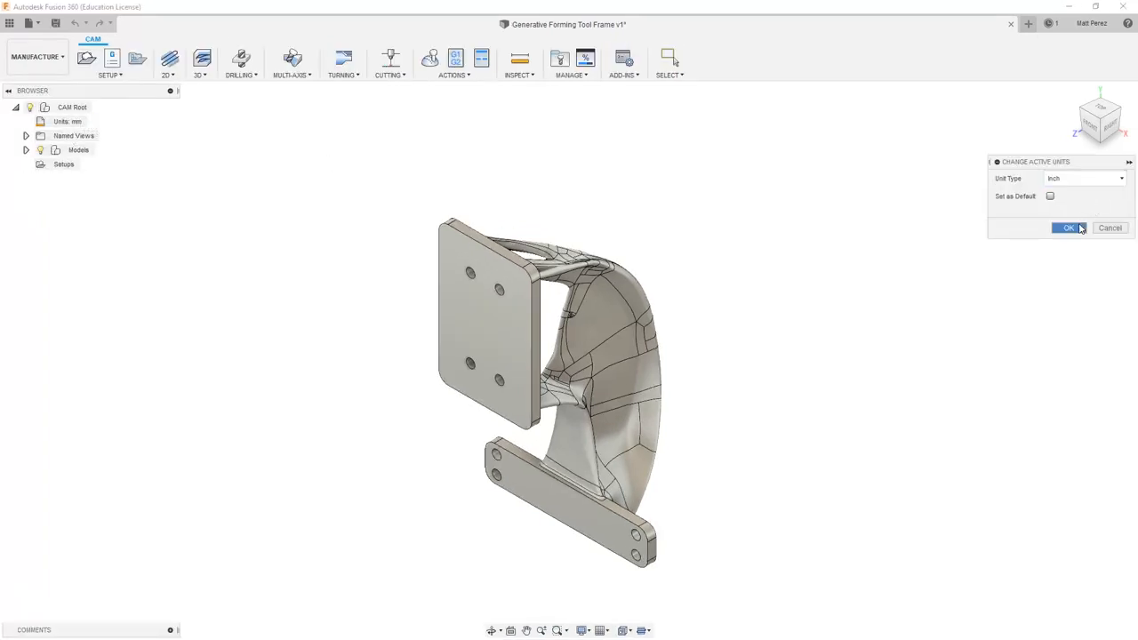
click(1068, 228)
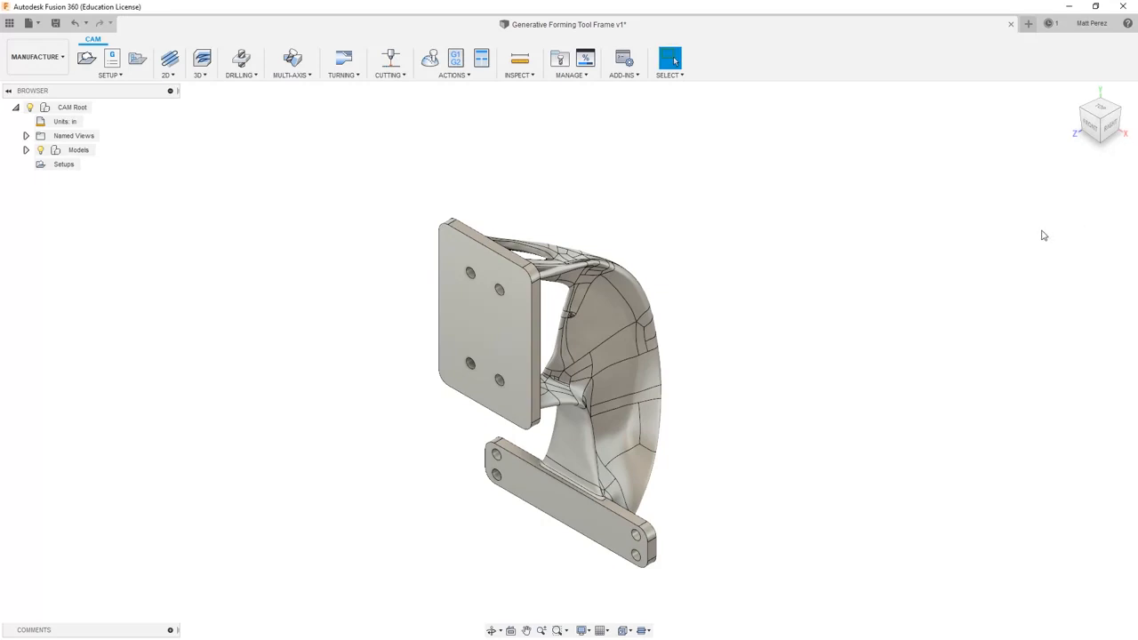
mouse_move(352, 214)
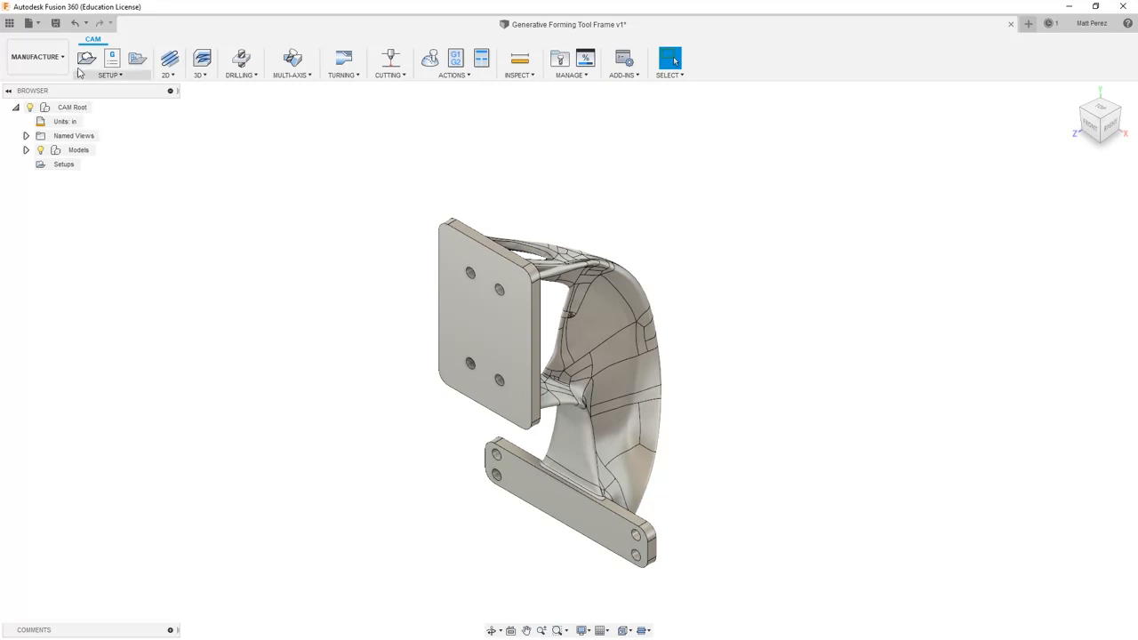
Step: Create Setup1 with stock from the solid body and a flipped, user-selected Z/X axis orientation
click(85, 57)
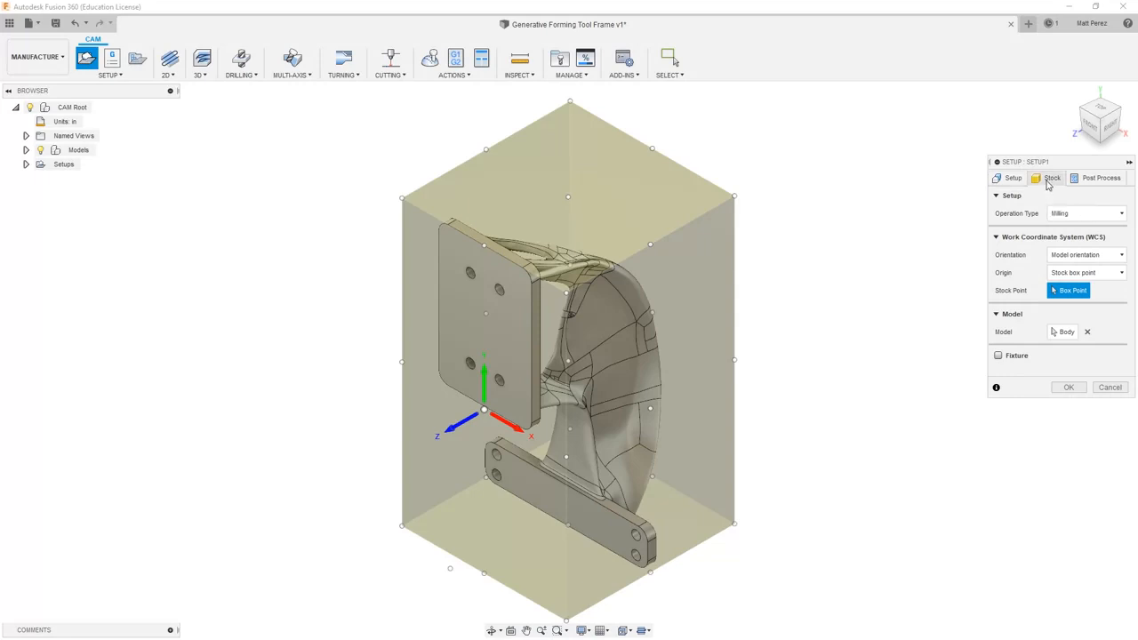
click(1053, 178)
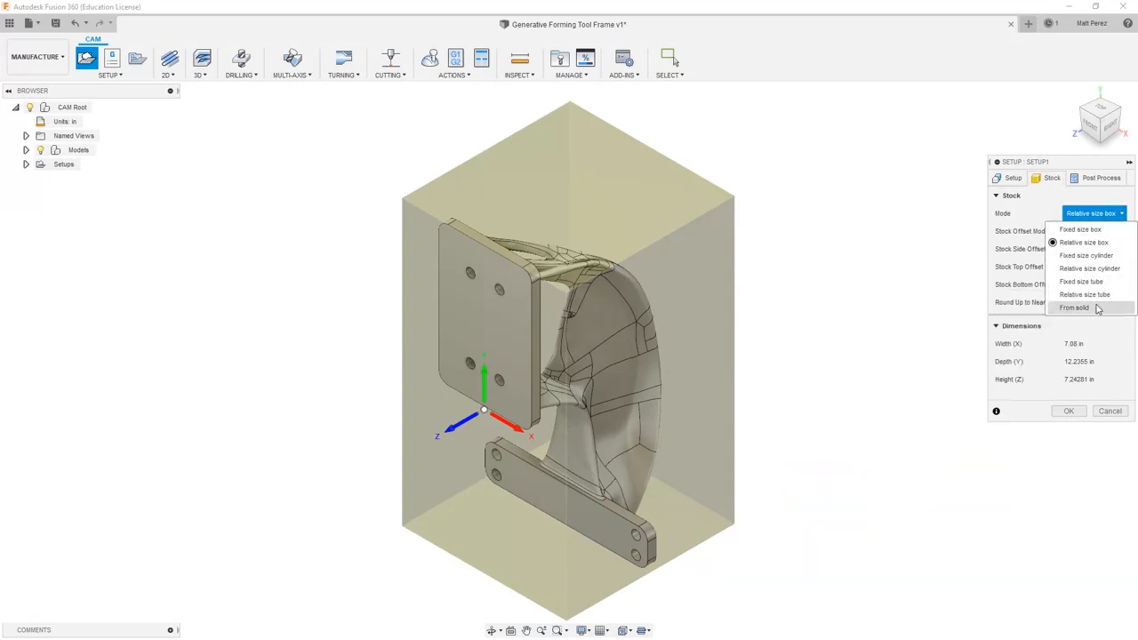
click(1074, 306)
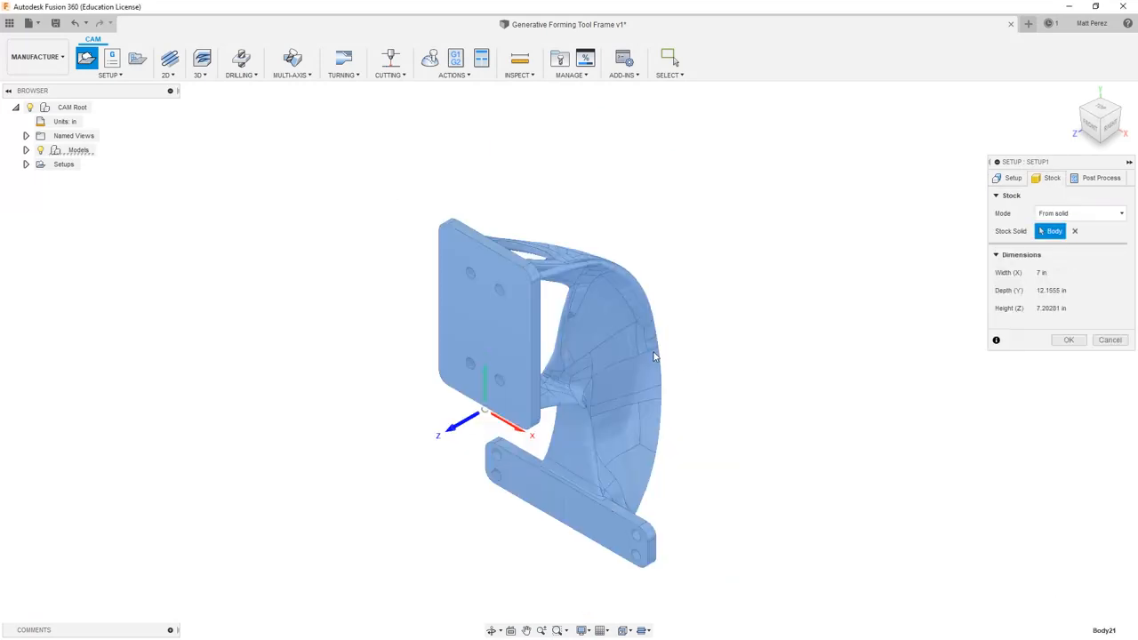
click(1012, 177)
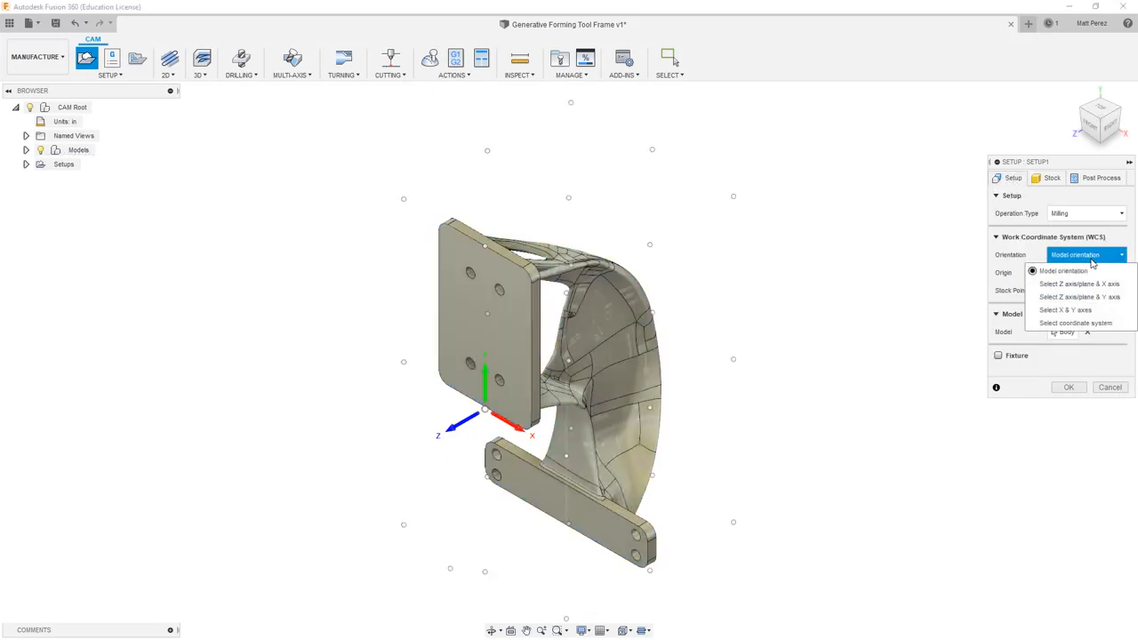
click(1077, 283)
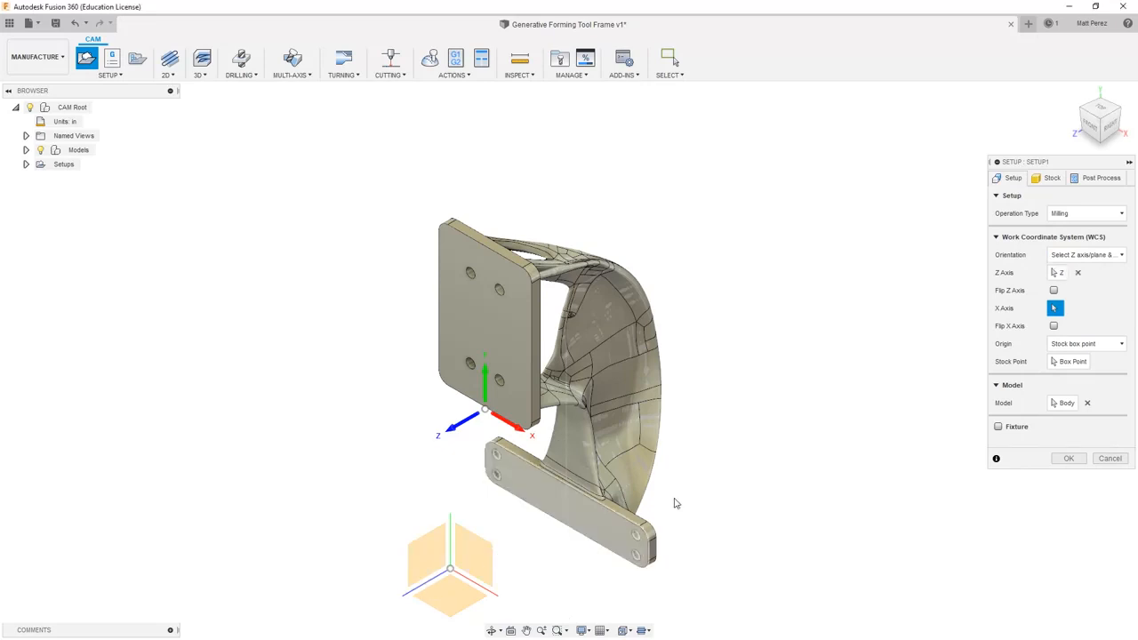
click(1053, 292)
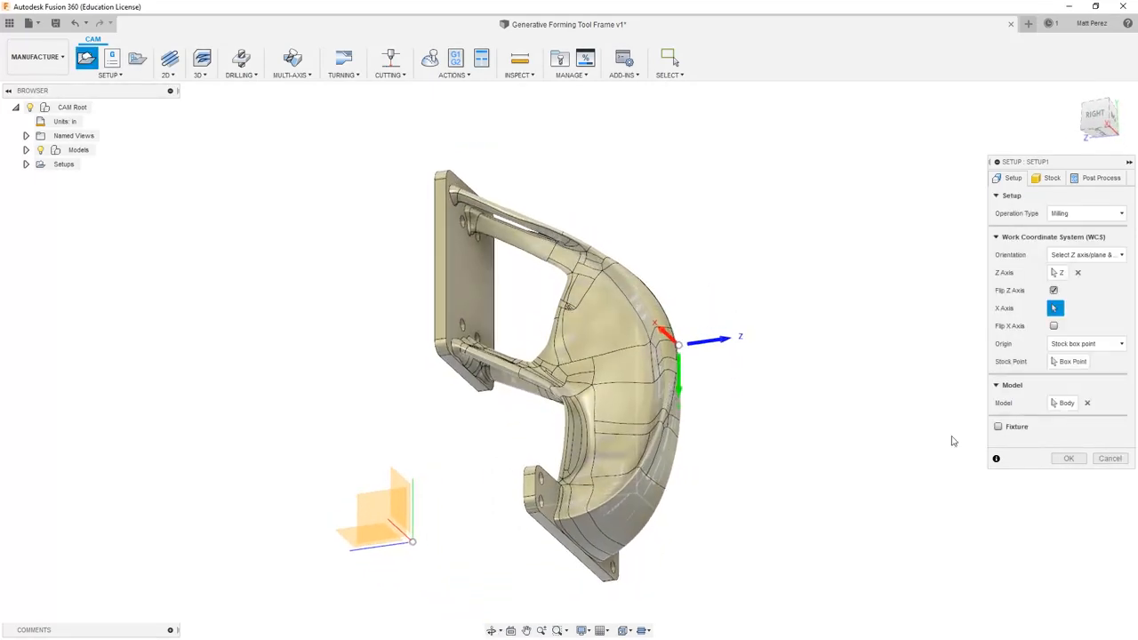
mouse_move(1068, 458)
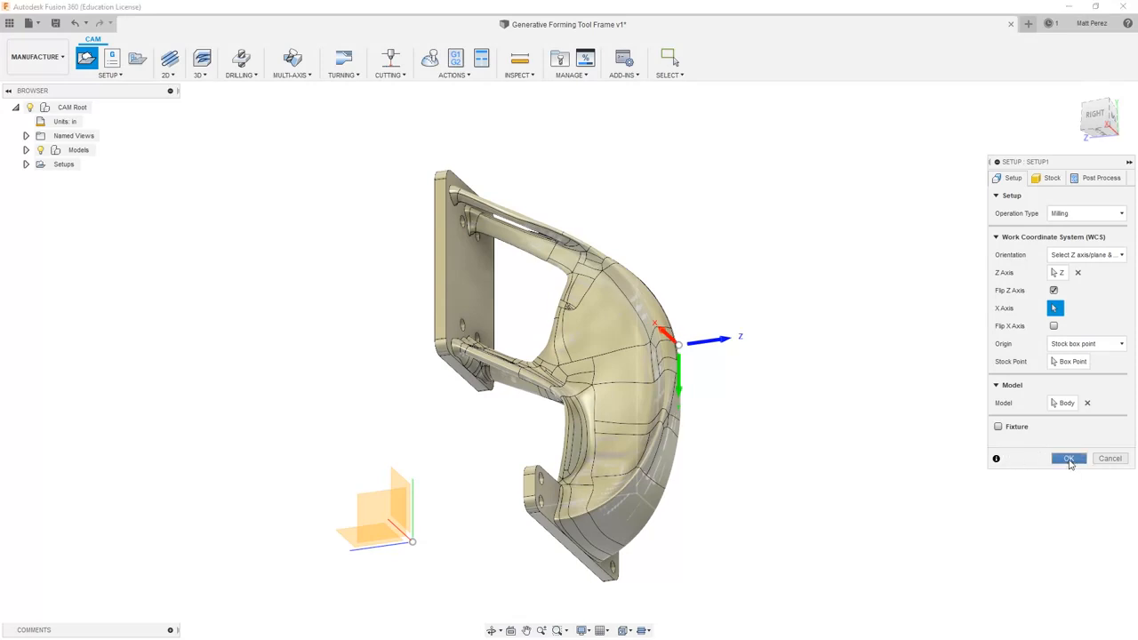
click(1067, 459)
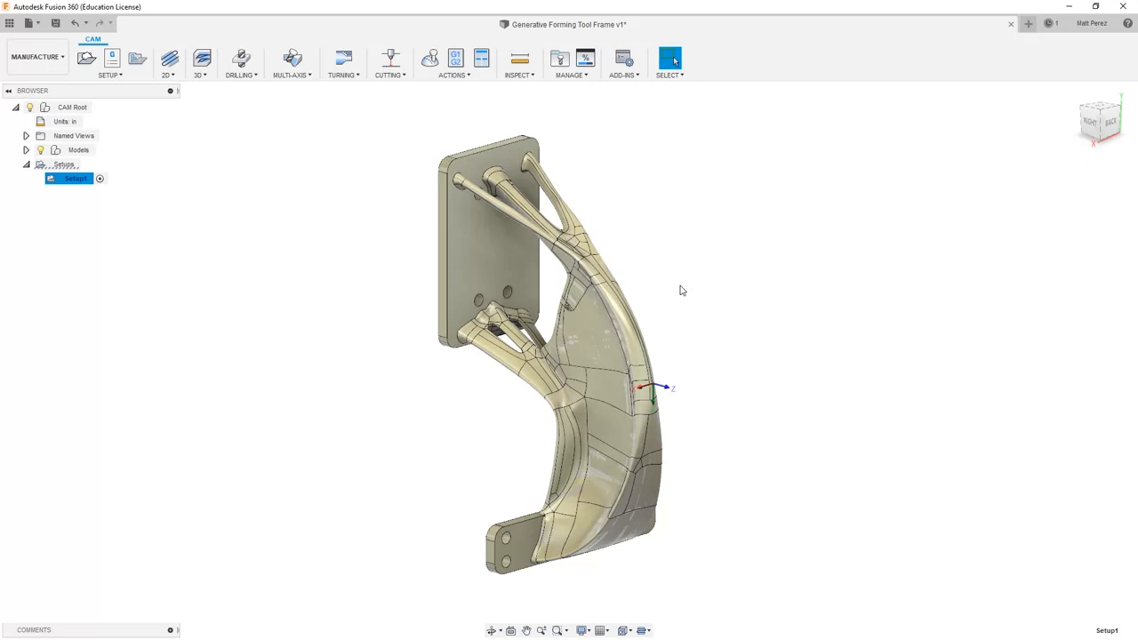
mouse_move(733, 338)
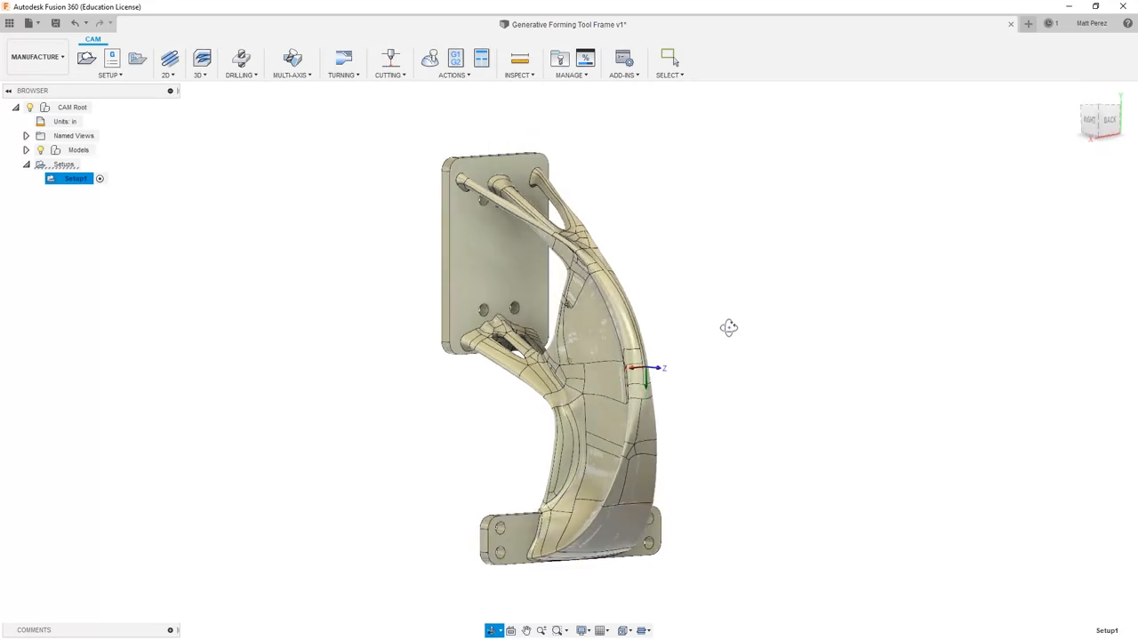
Step: Start a 3-axis Flow toolpath using tool 108, the 1/8-inch long ball end mill, from all libraries
click(668, 57)
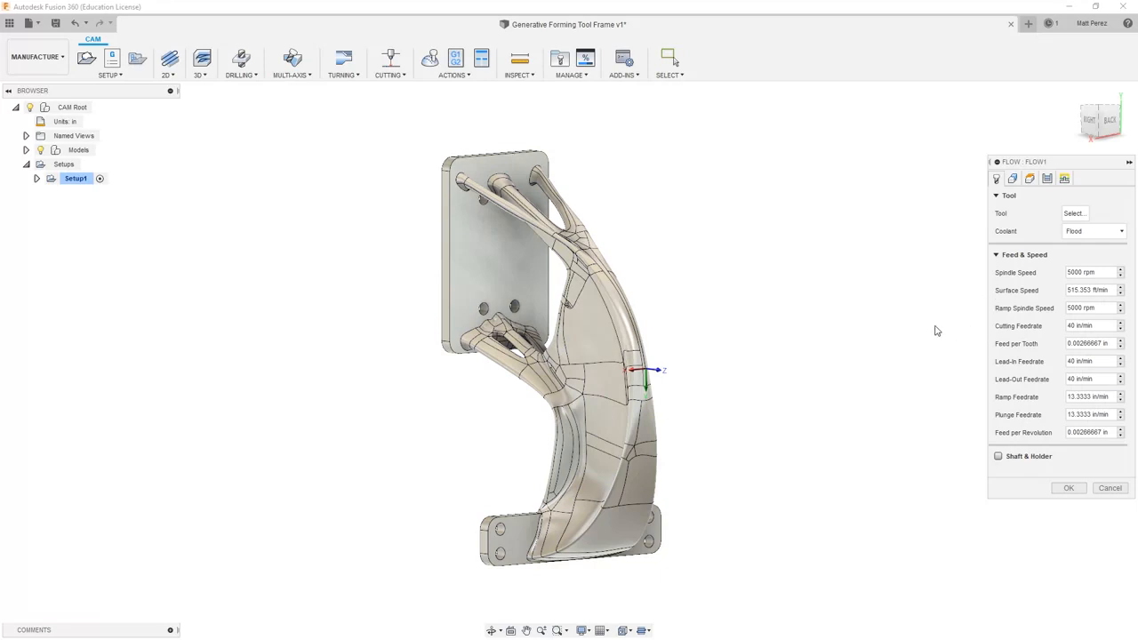
mouse_move(1042, 277)
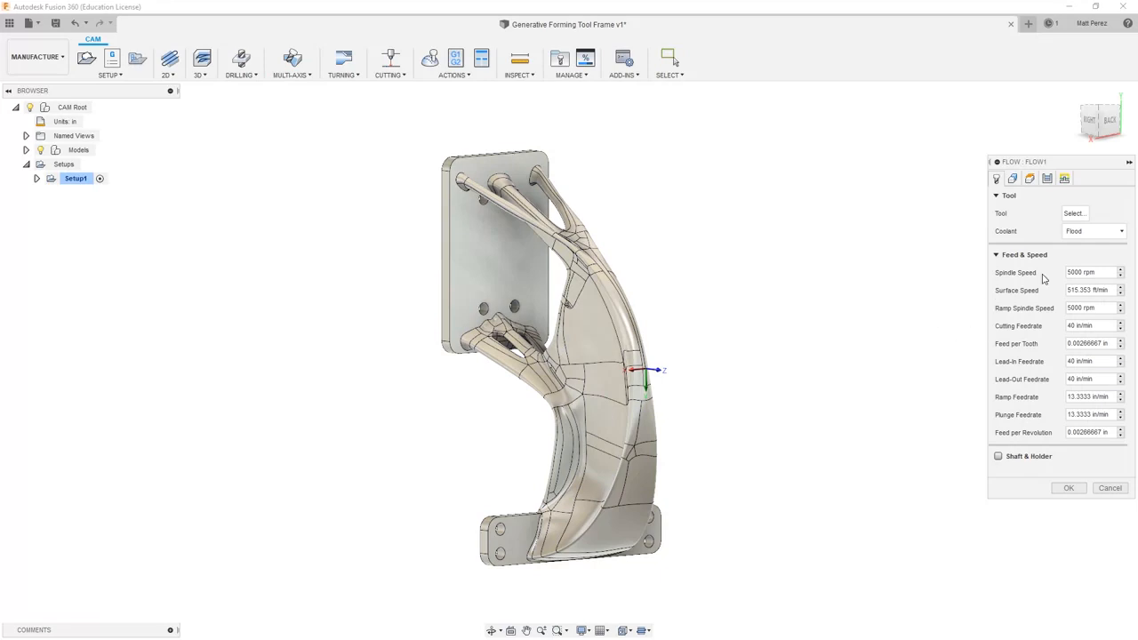
click(1074, 214)
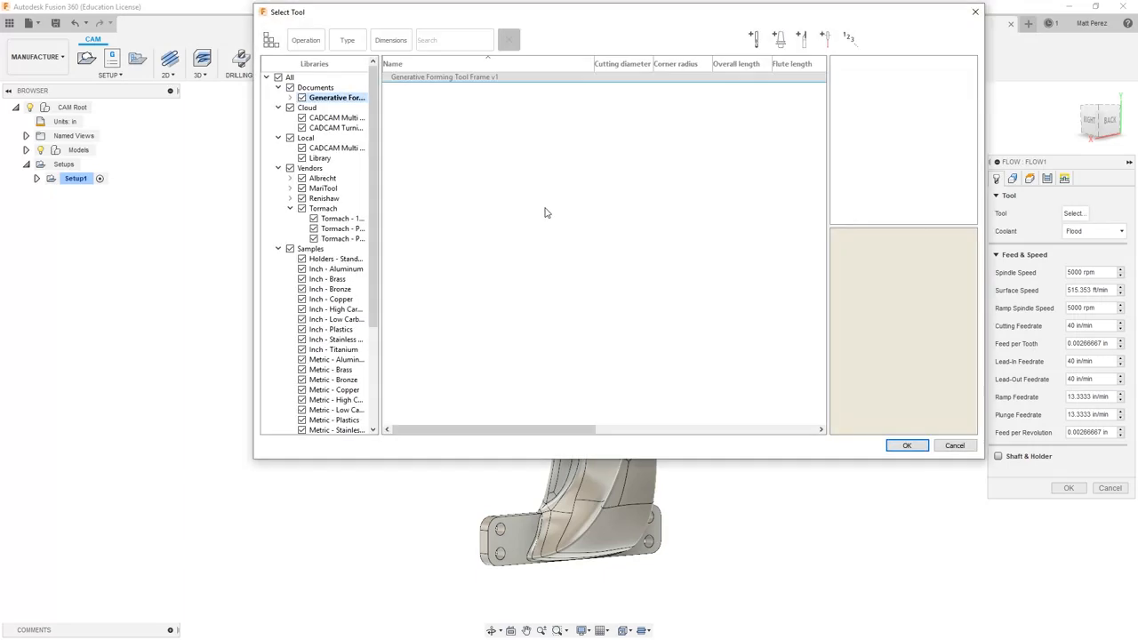
click(347, 39)
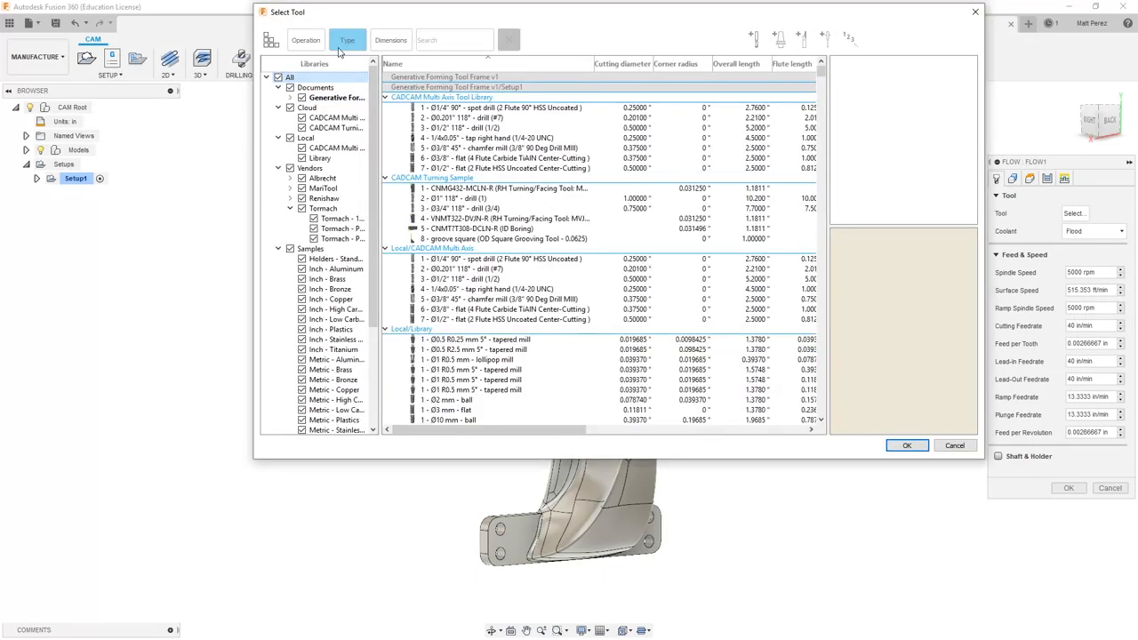
click(347, 39)
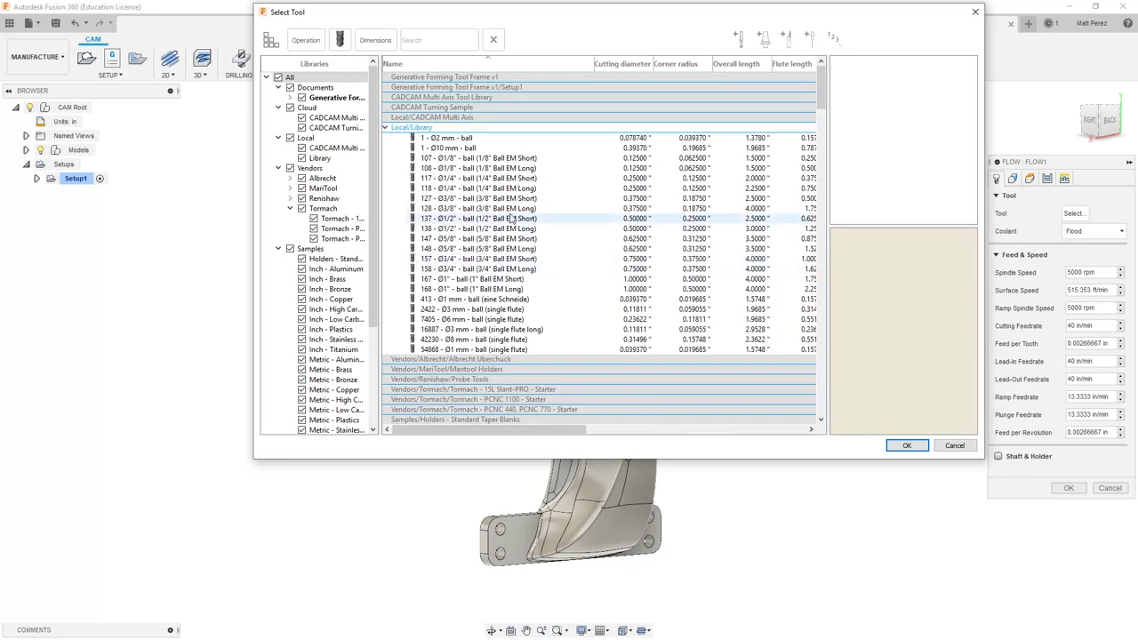
click(477, 167)
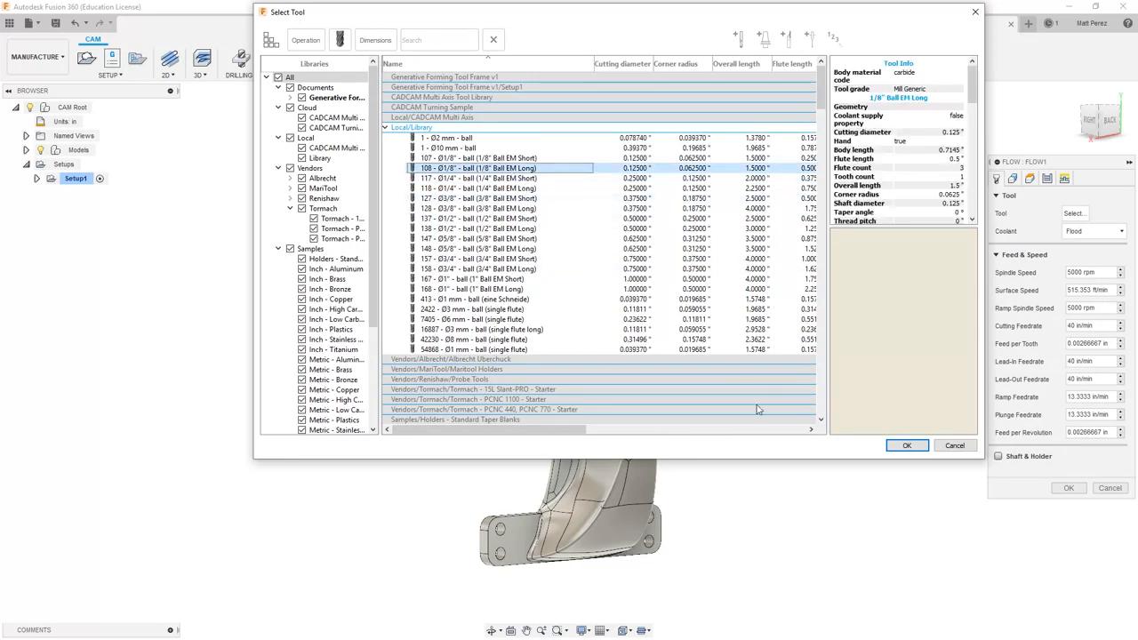
click(907, 444)
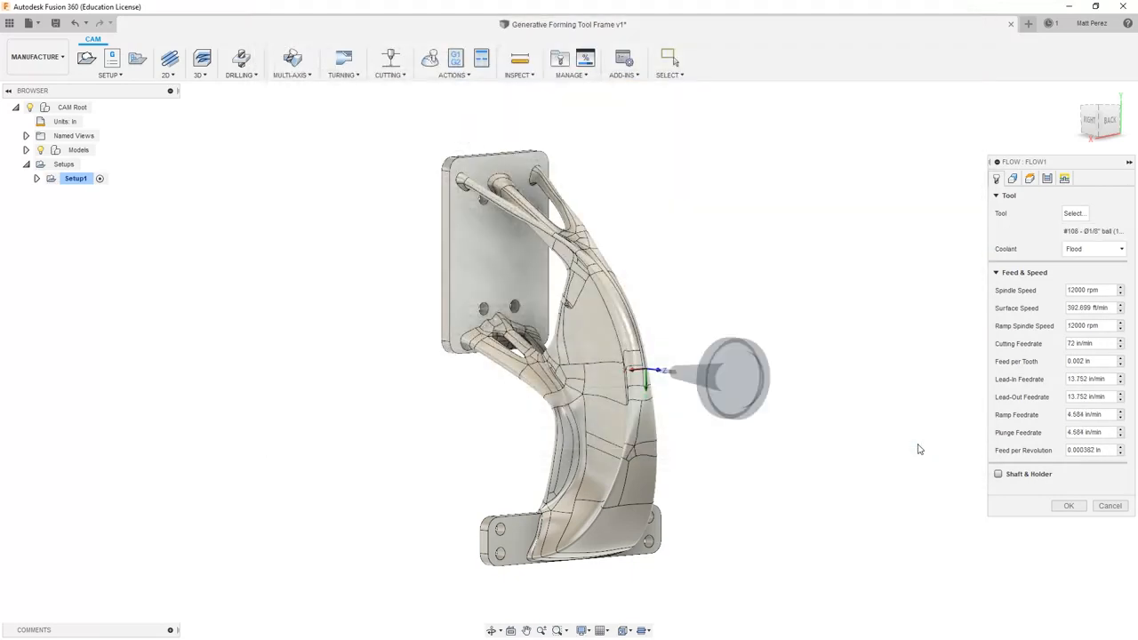
Step: Select the single curved face as the Flow machining geometry and review its passes
click(1014, 177)
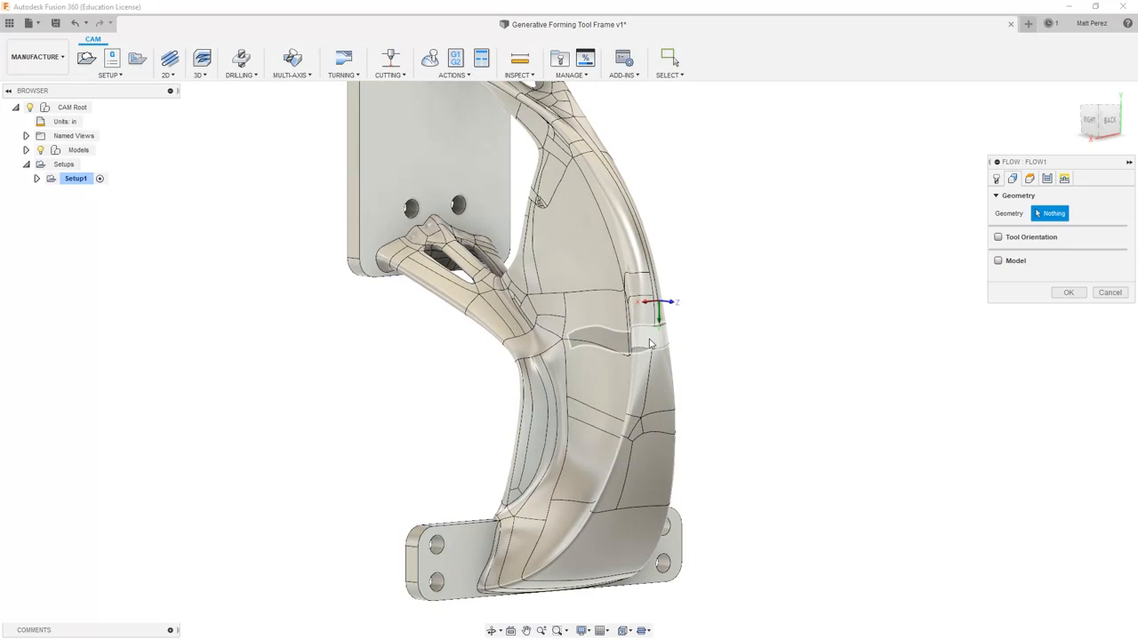
click(644, 320)
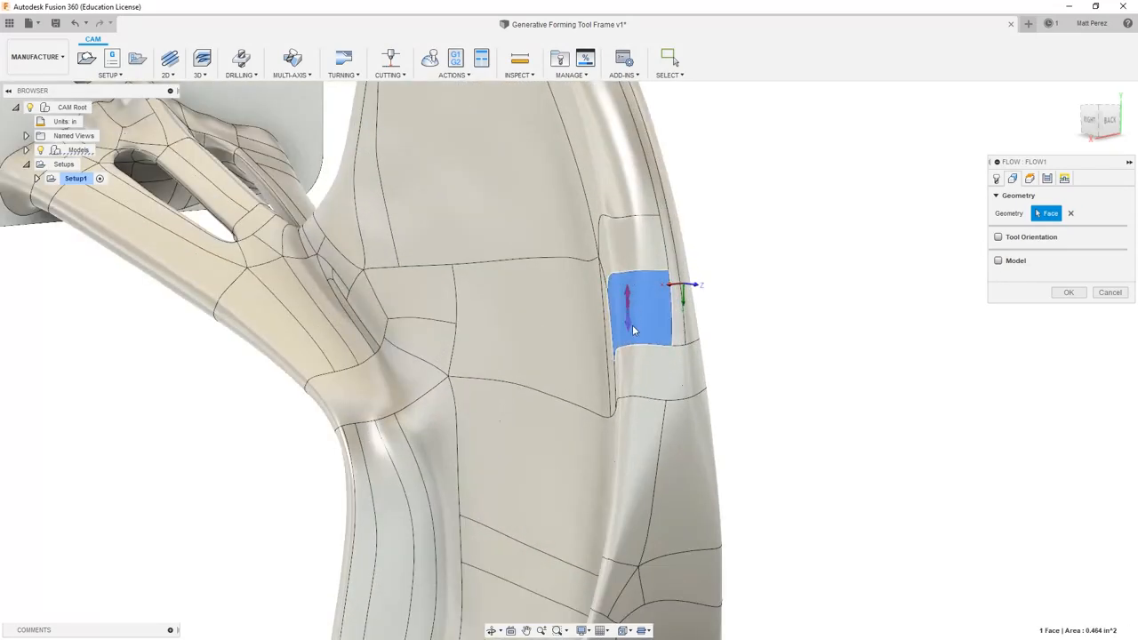
mouse_move(625, 324)
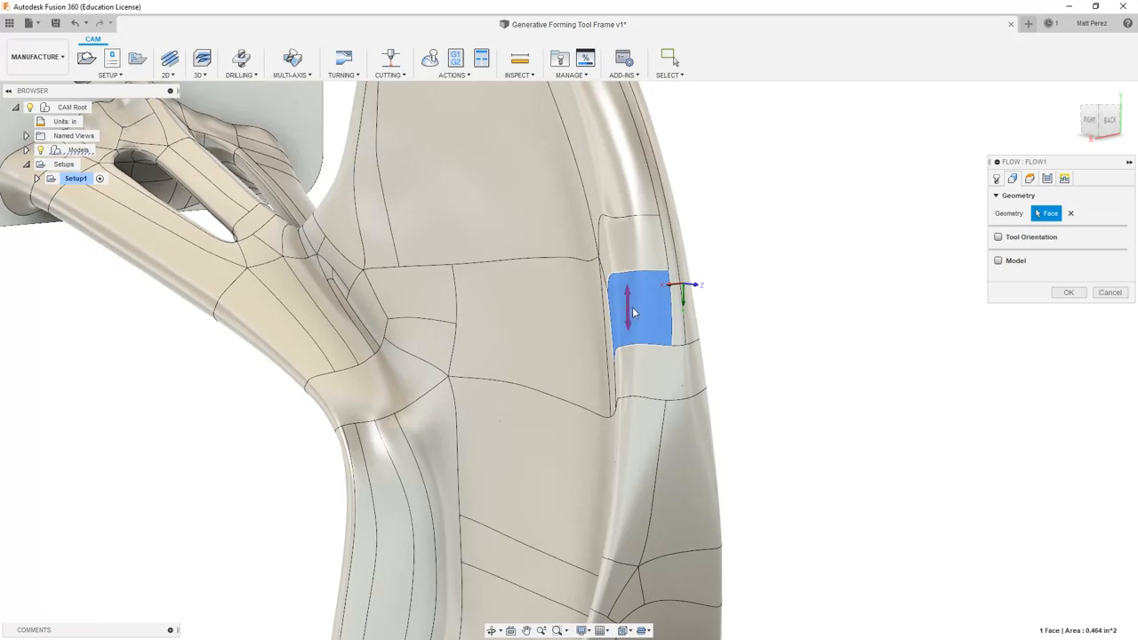
mouse_move(631, 324)
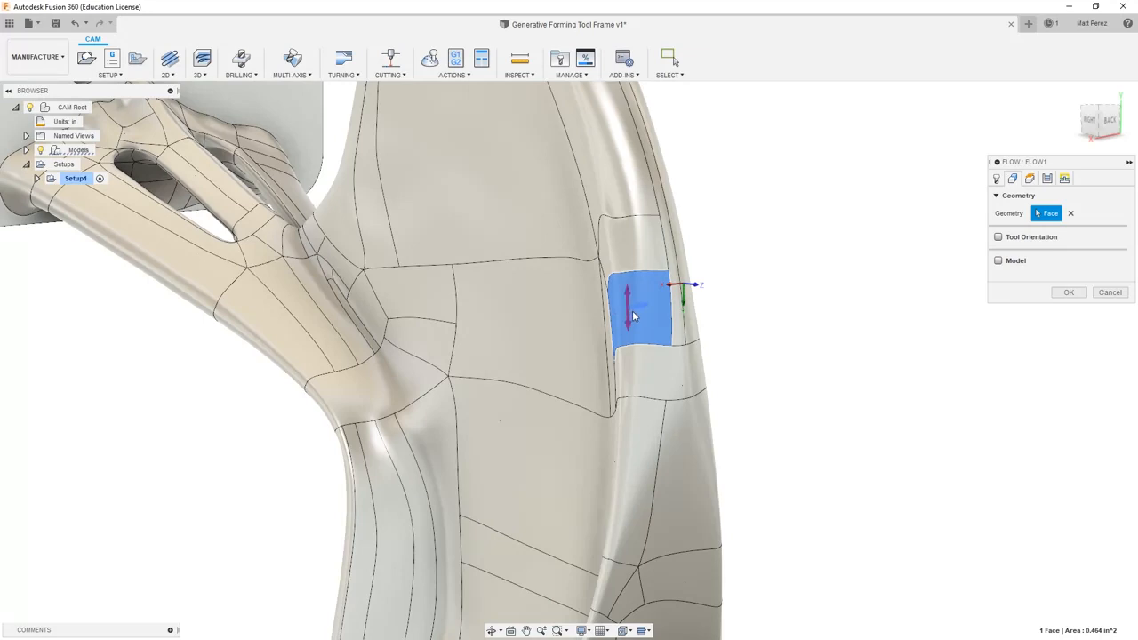
mouse_move(1047, 178)
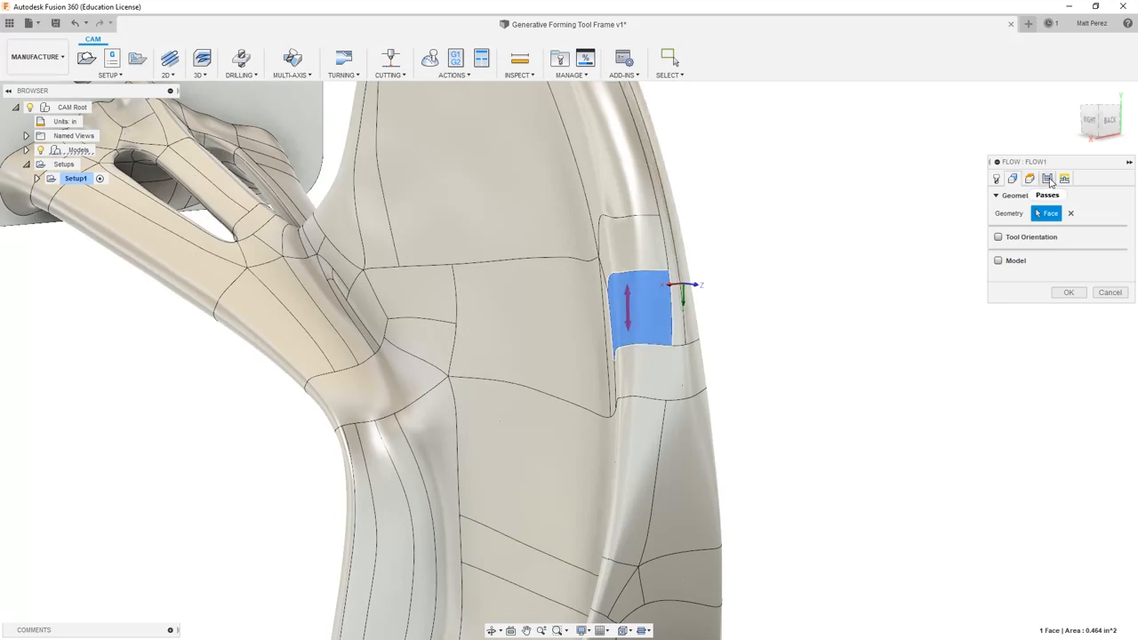
click(1048, 178)
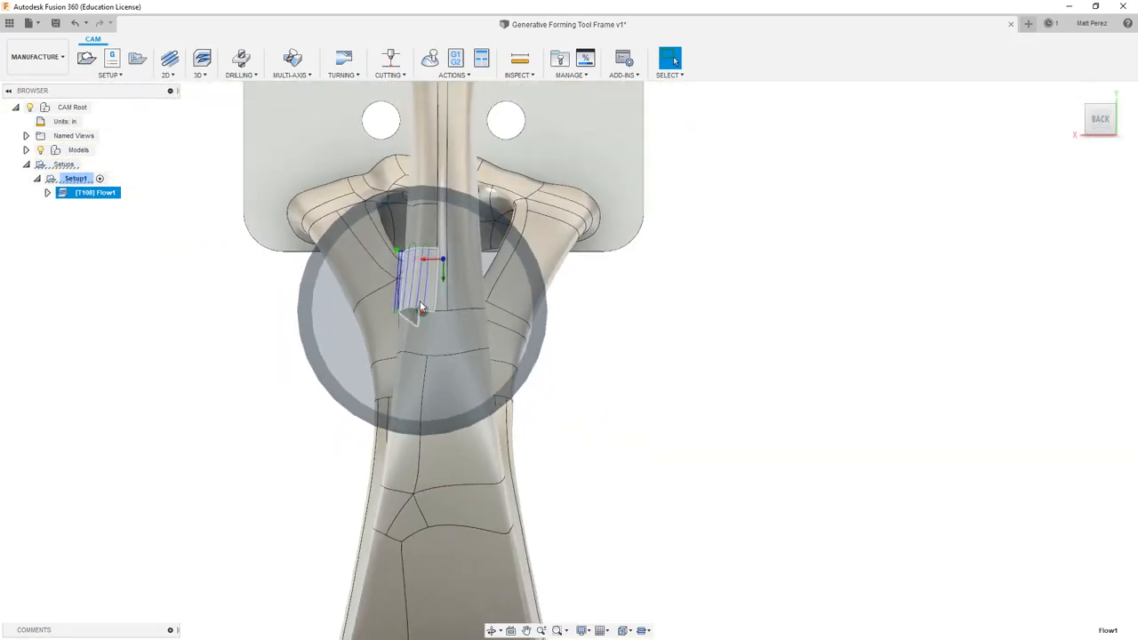
drag(423, 306, 441, 245)
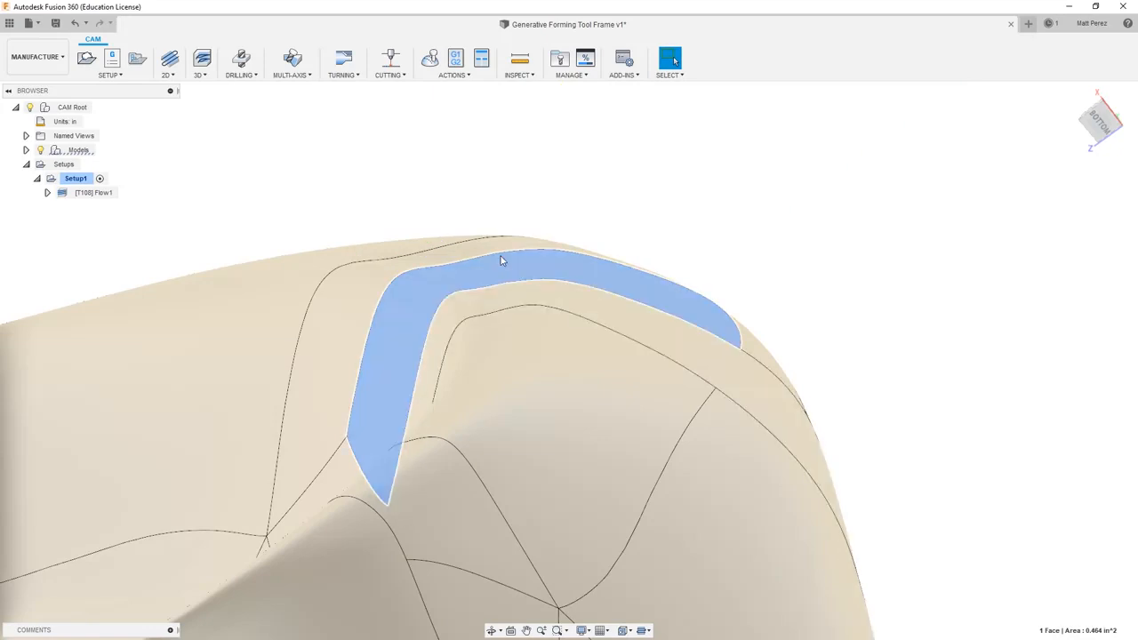
click(92, 192)
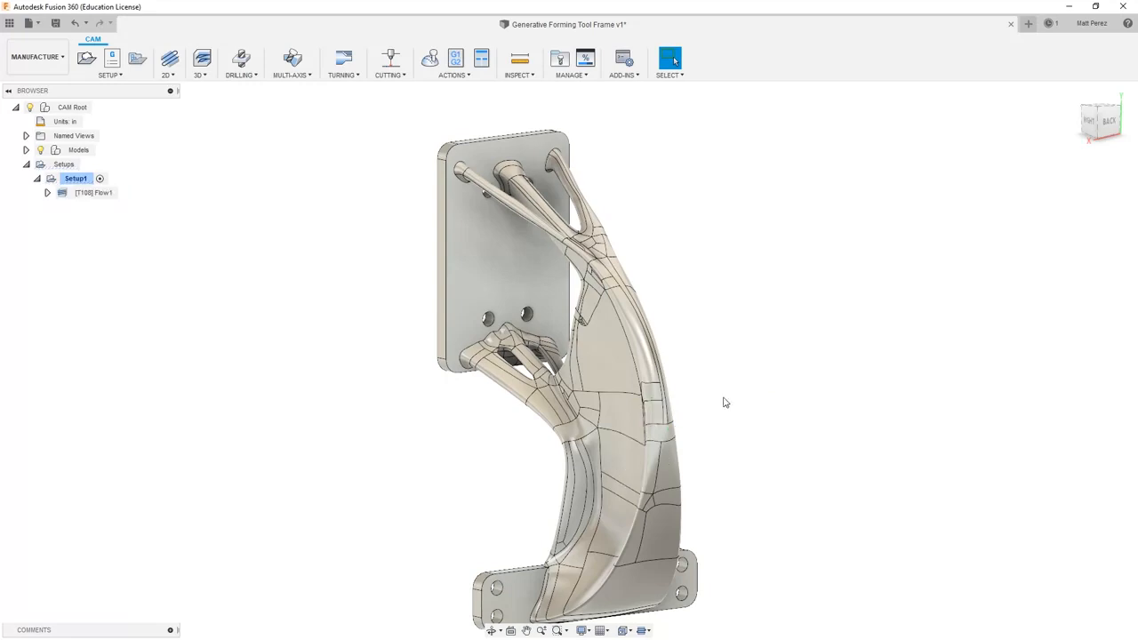
Step: Edit Flow1 so its passes run One way and let the toolpath regenerate
double_click(92, 192)
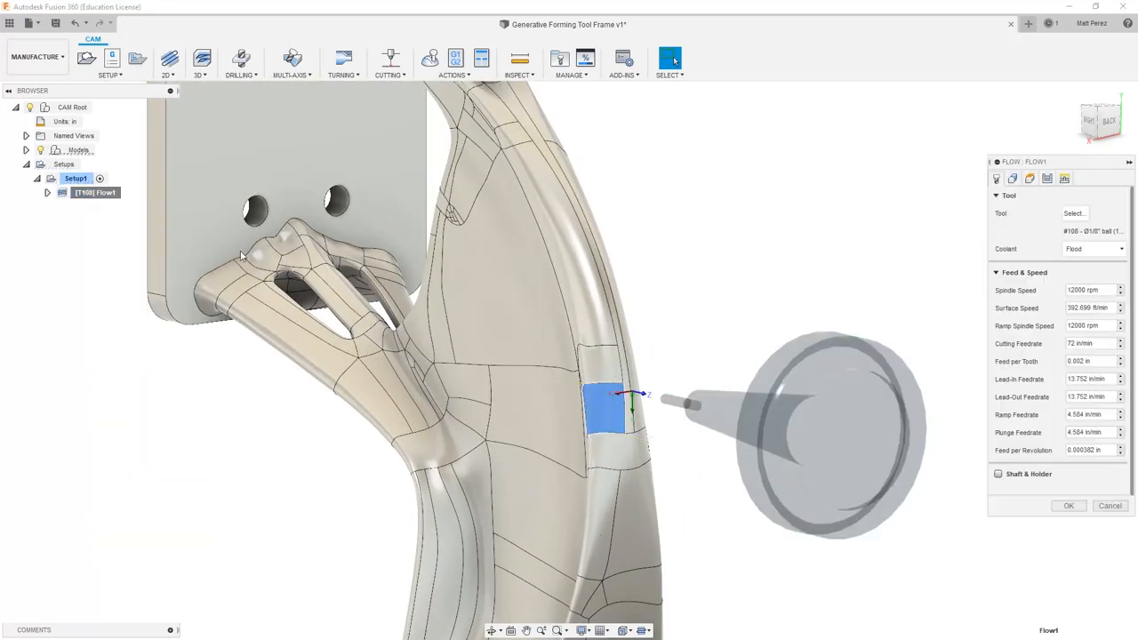
click(1030, 178)
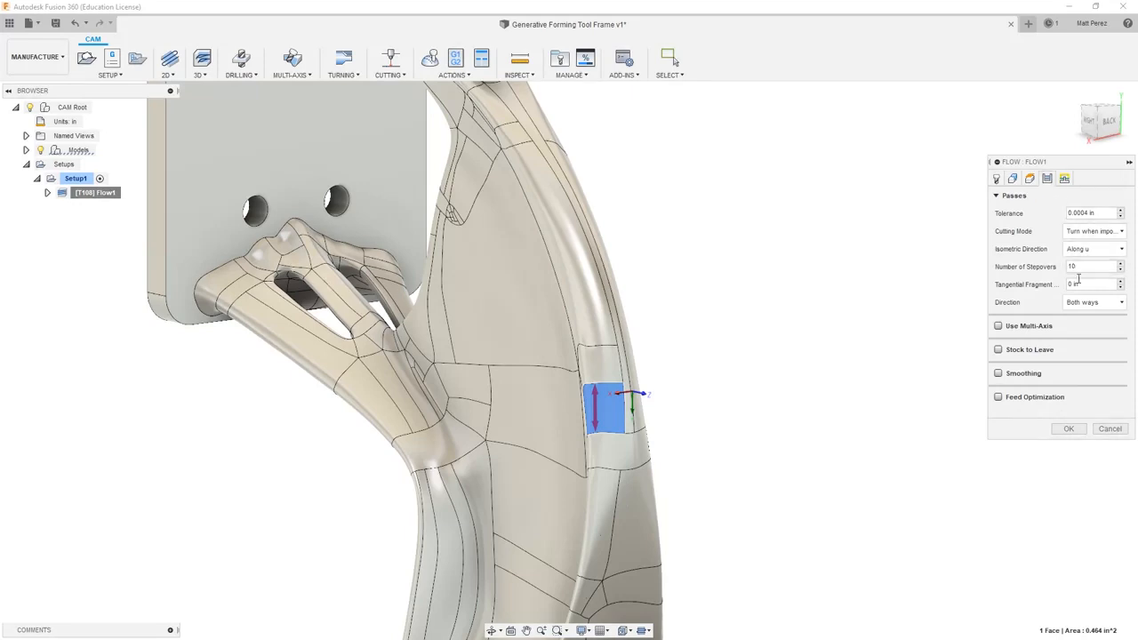
click(1094, 302)
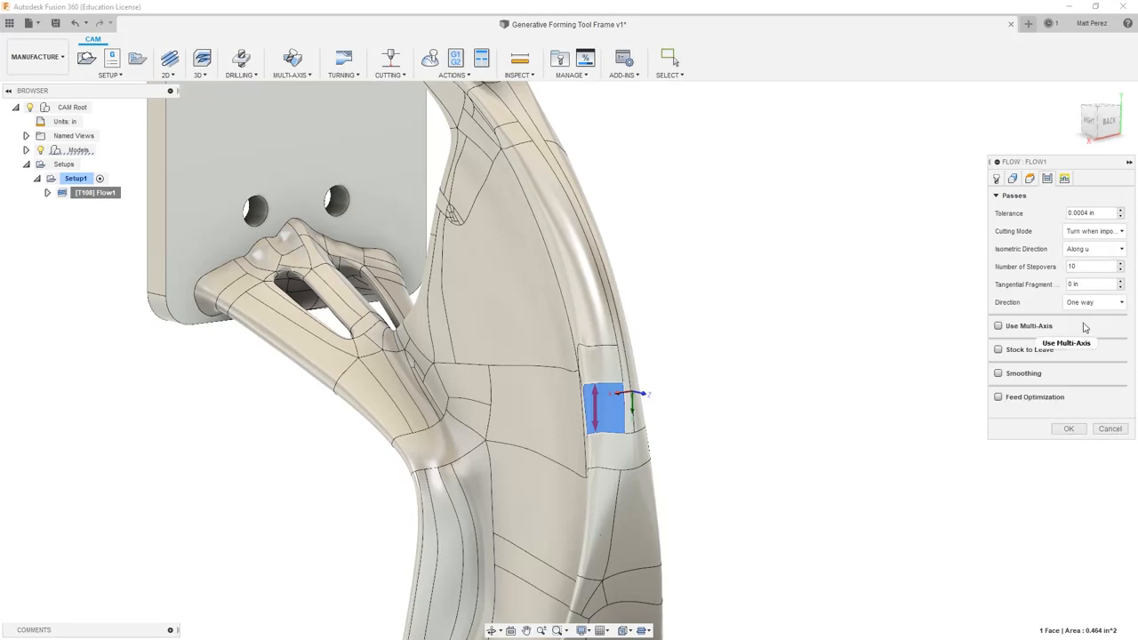
triple_click(1088, 267)
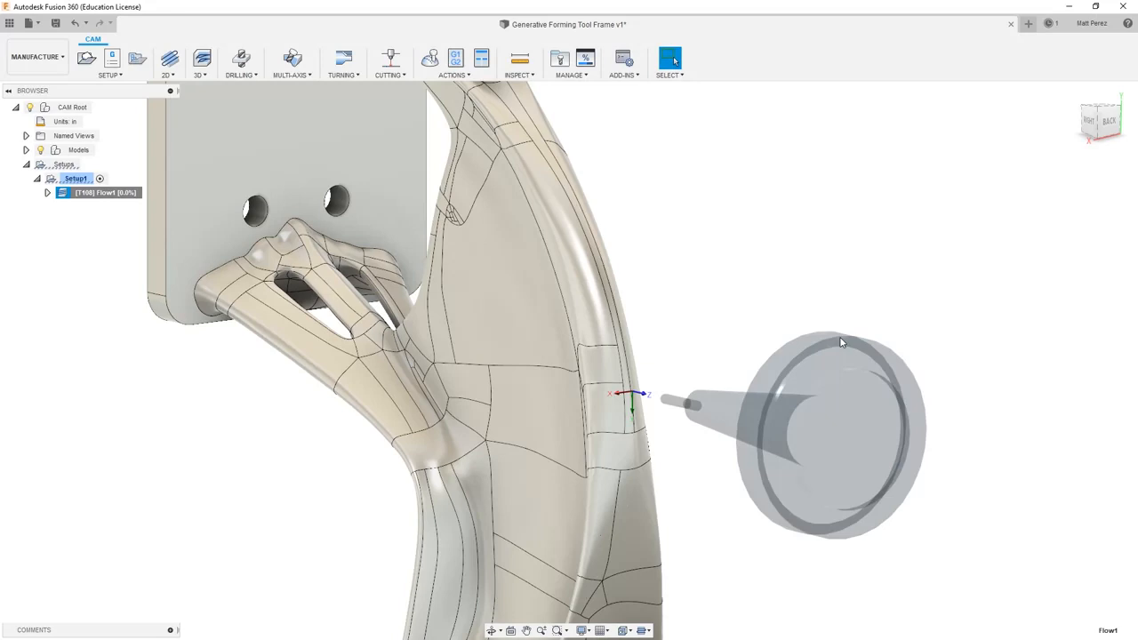
click(608, 409)
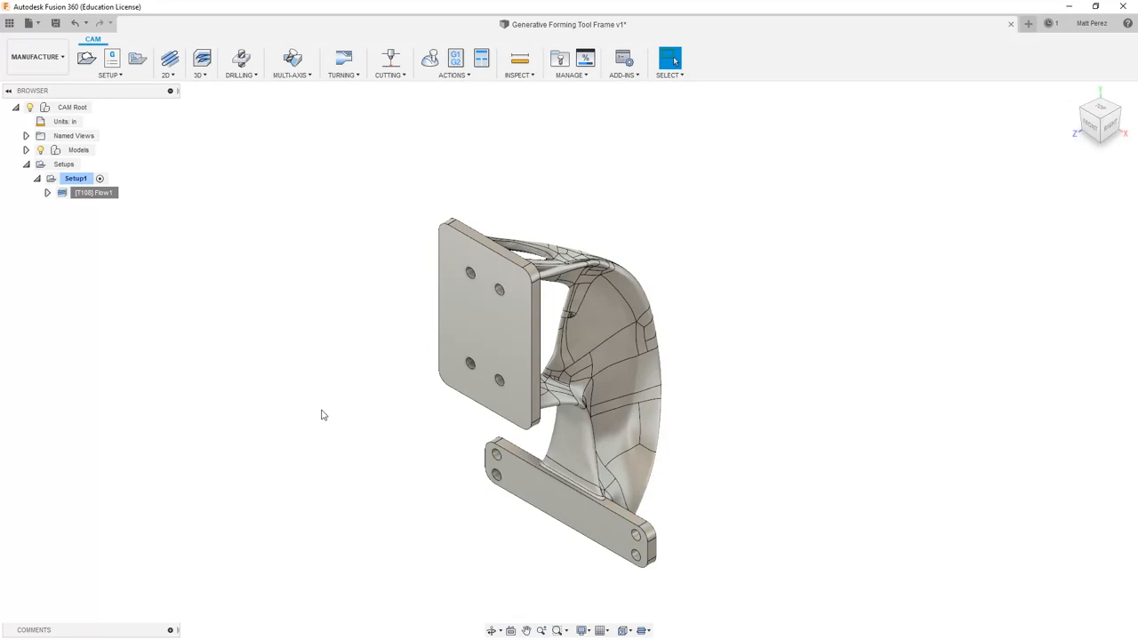
mouse_move(324, 423)
text(User Saved)
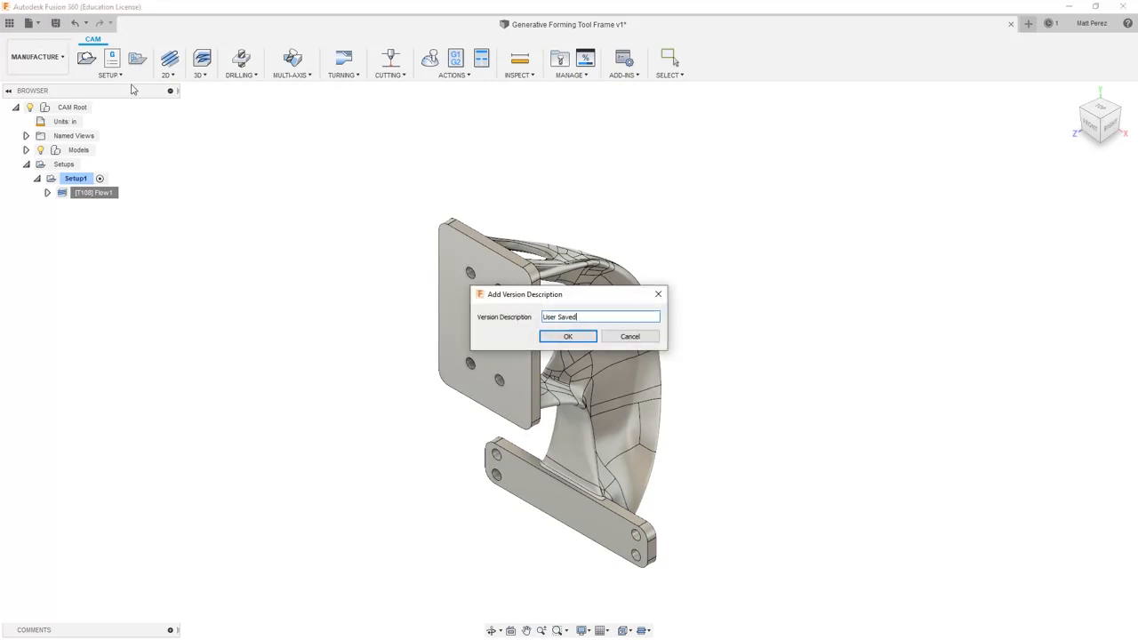
Step: Save the design as a new version, keeping the default version description
click(569, 336)
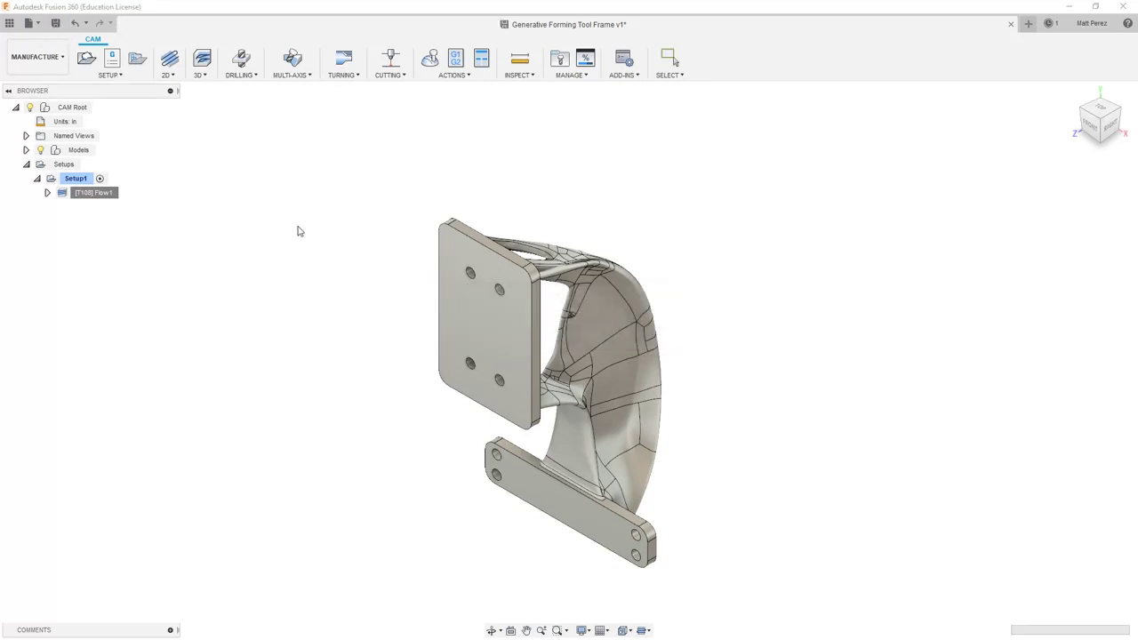